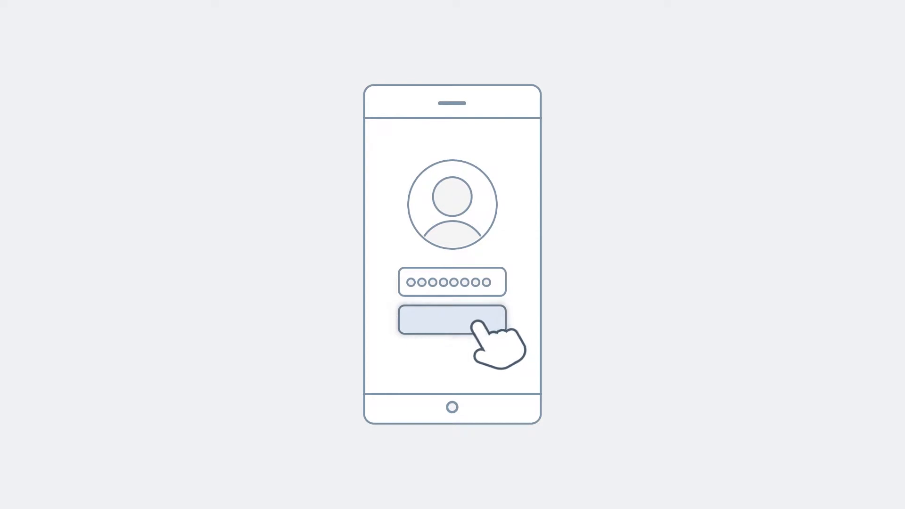
# Submit the phone sign-in so the demo transitions to the Fiori launchpad tile grid.
pyautogui.click(451, 319)
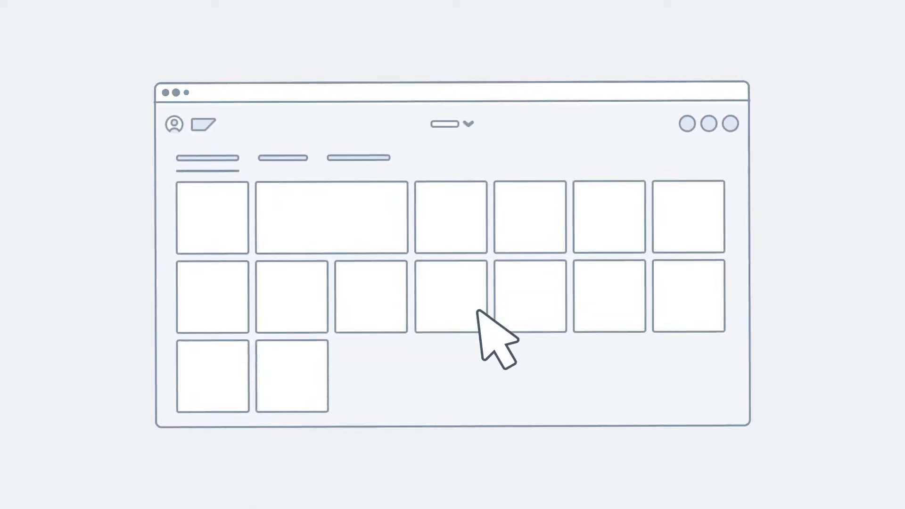